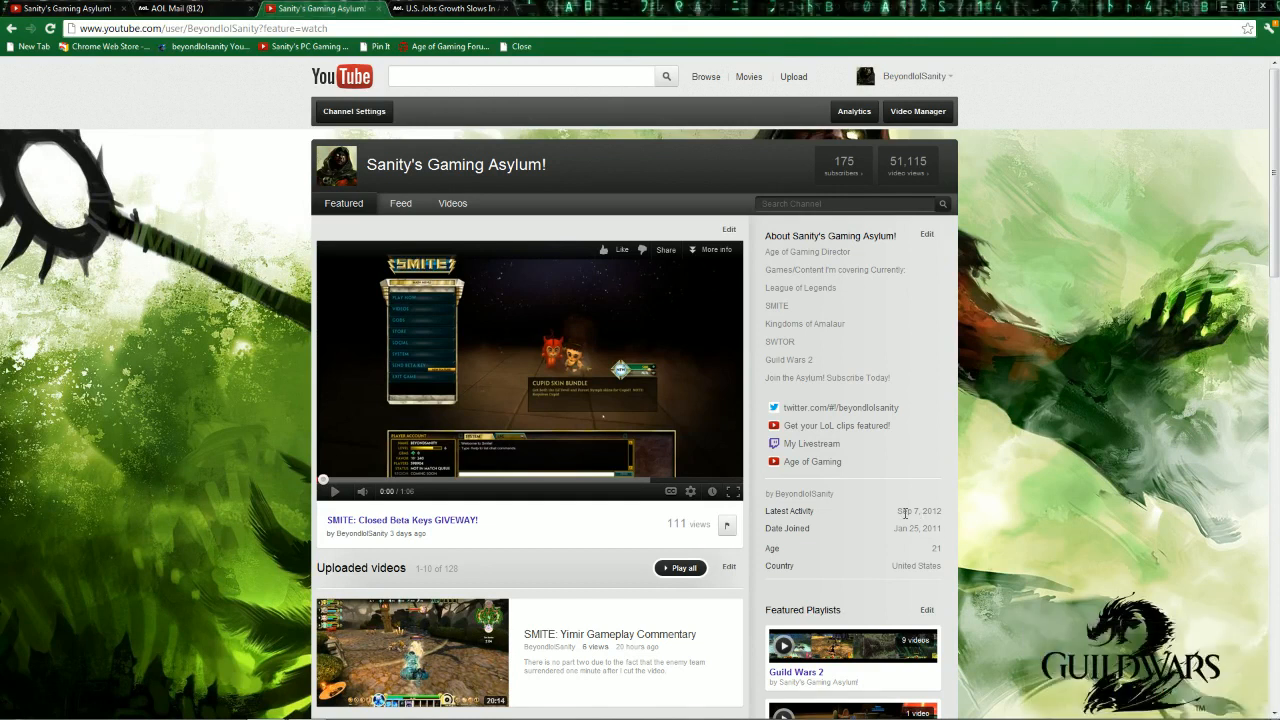
mouse_move(900, 510)
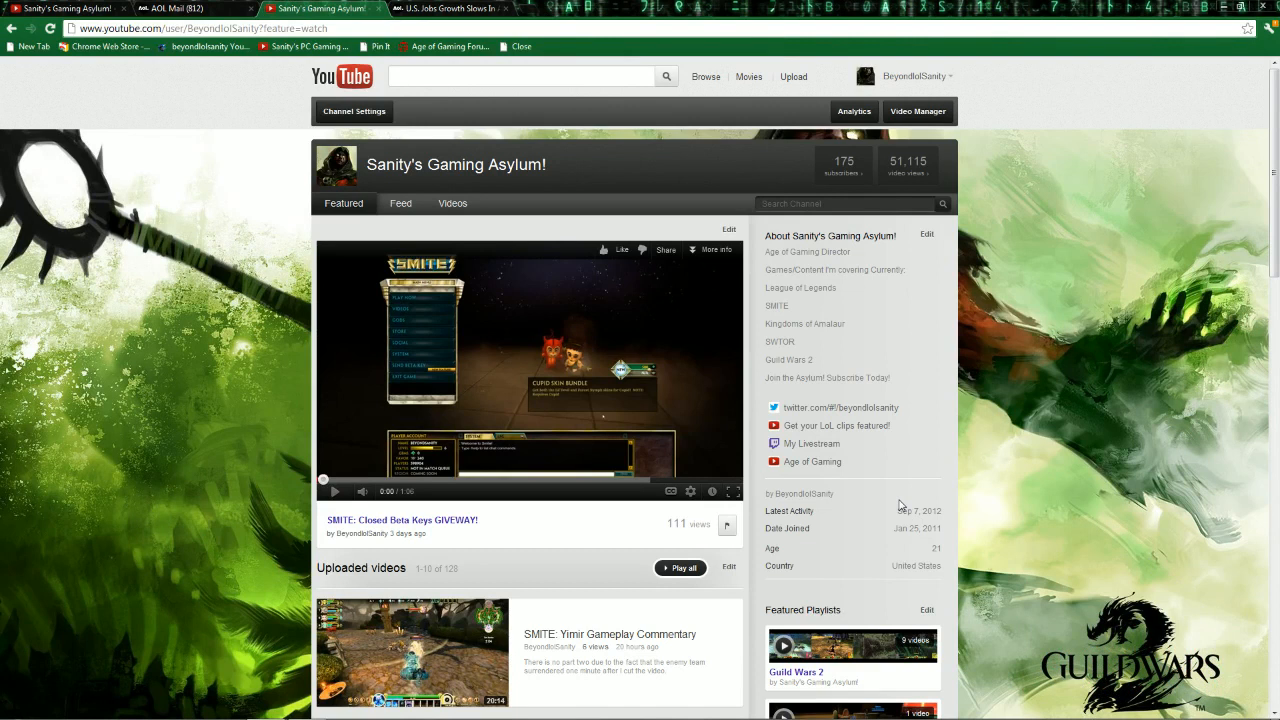
mouse_move(718, 504)
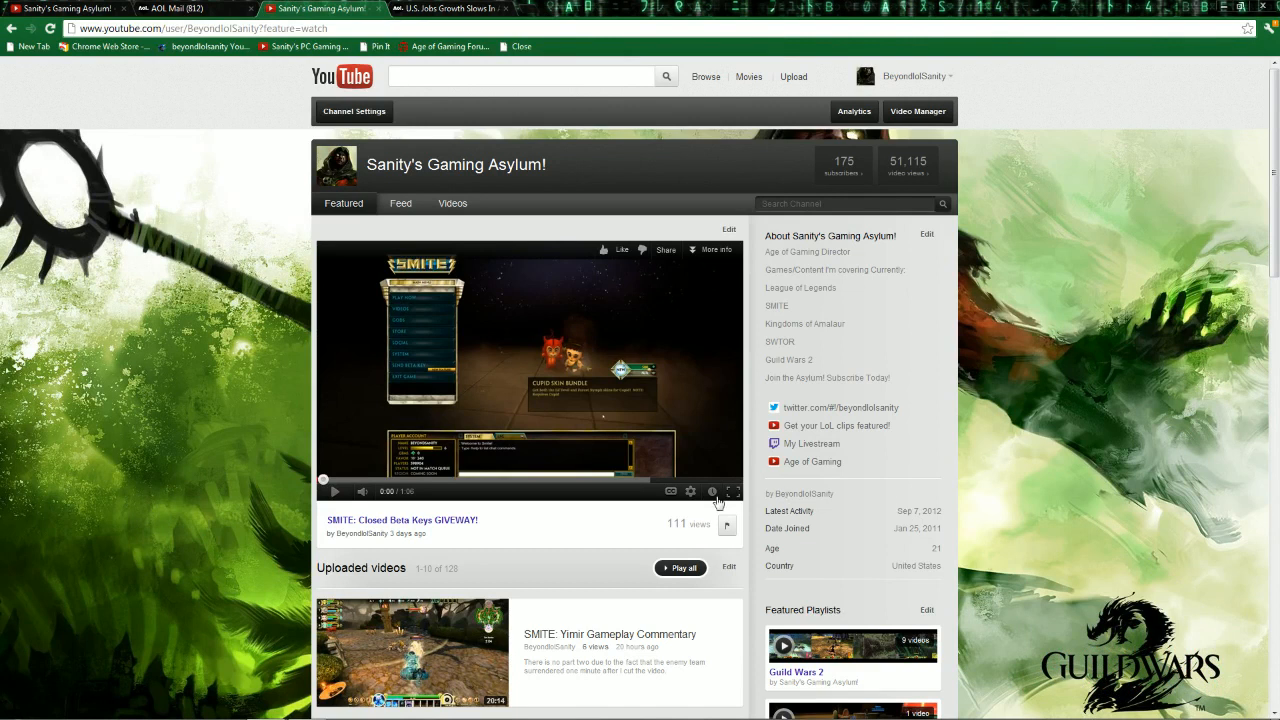
mouse_move(472, 520)
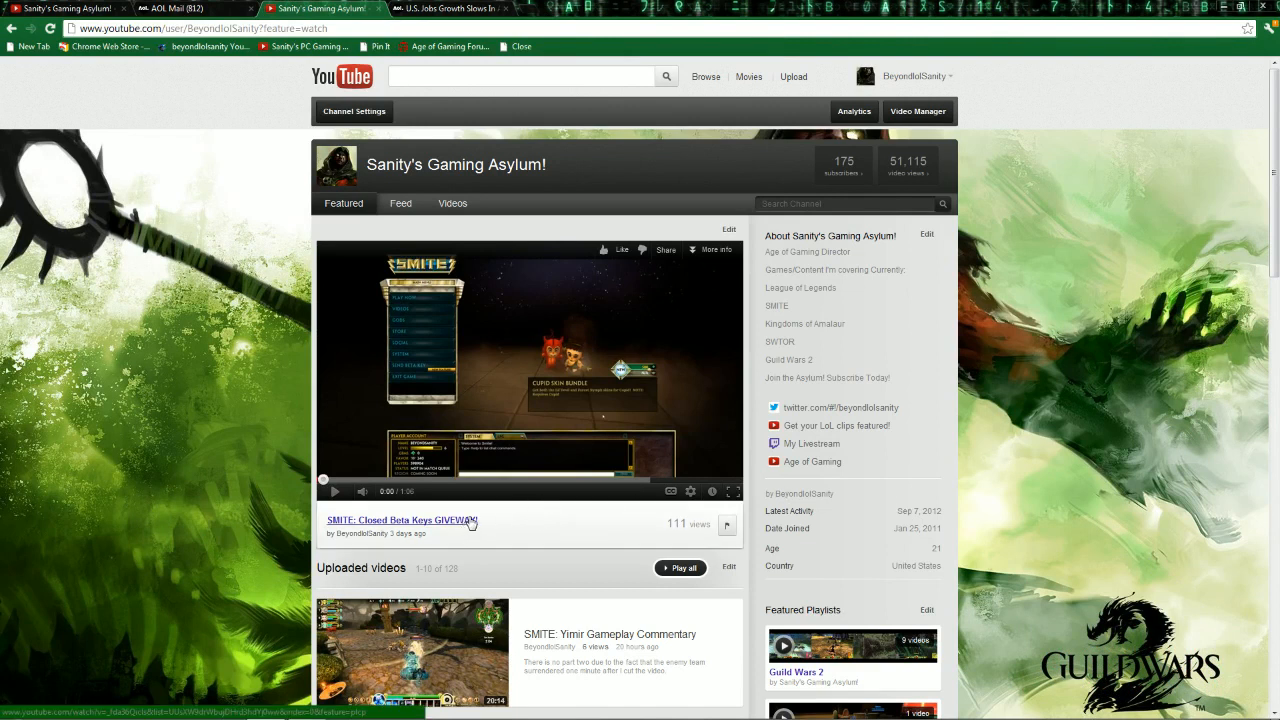
mouse_move(792, 492)
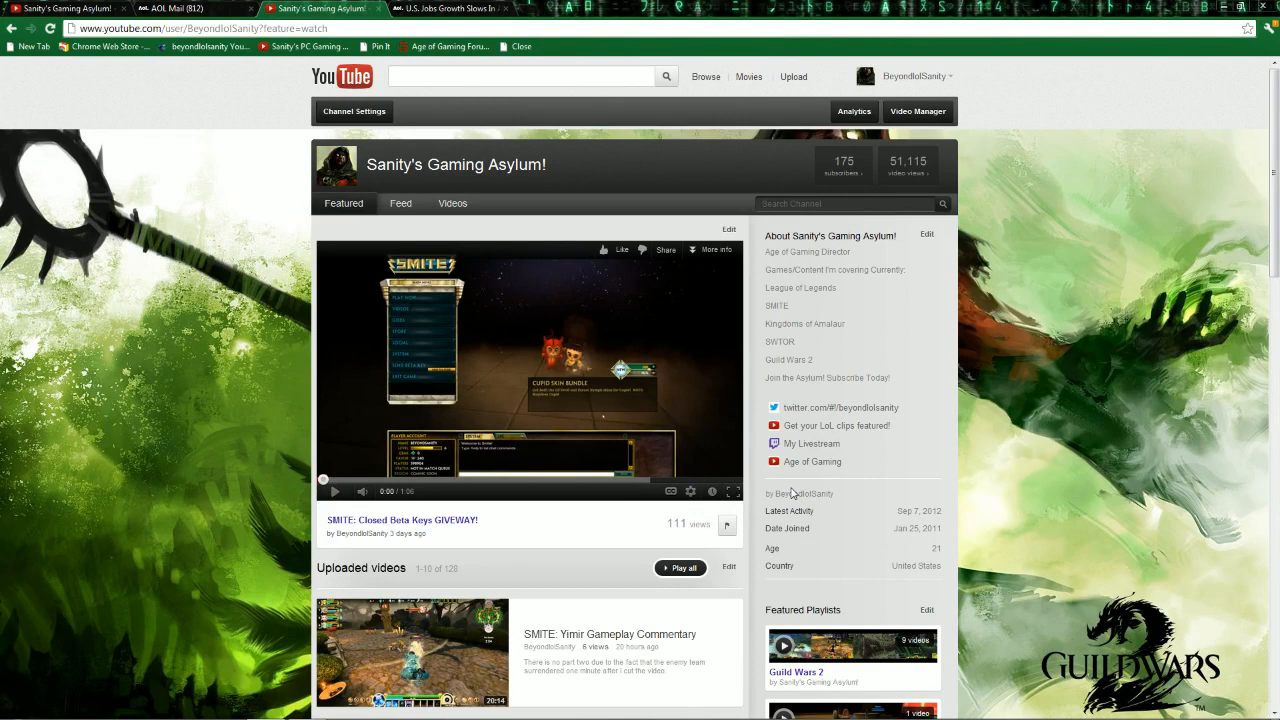
mouse_move(752, 512)
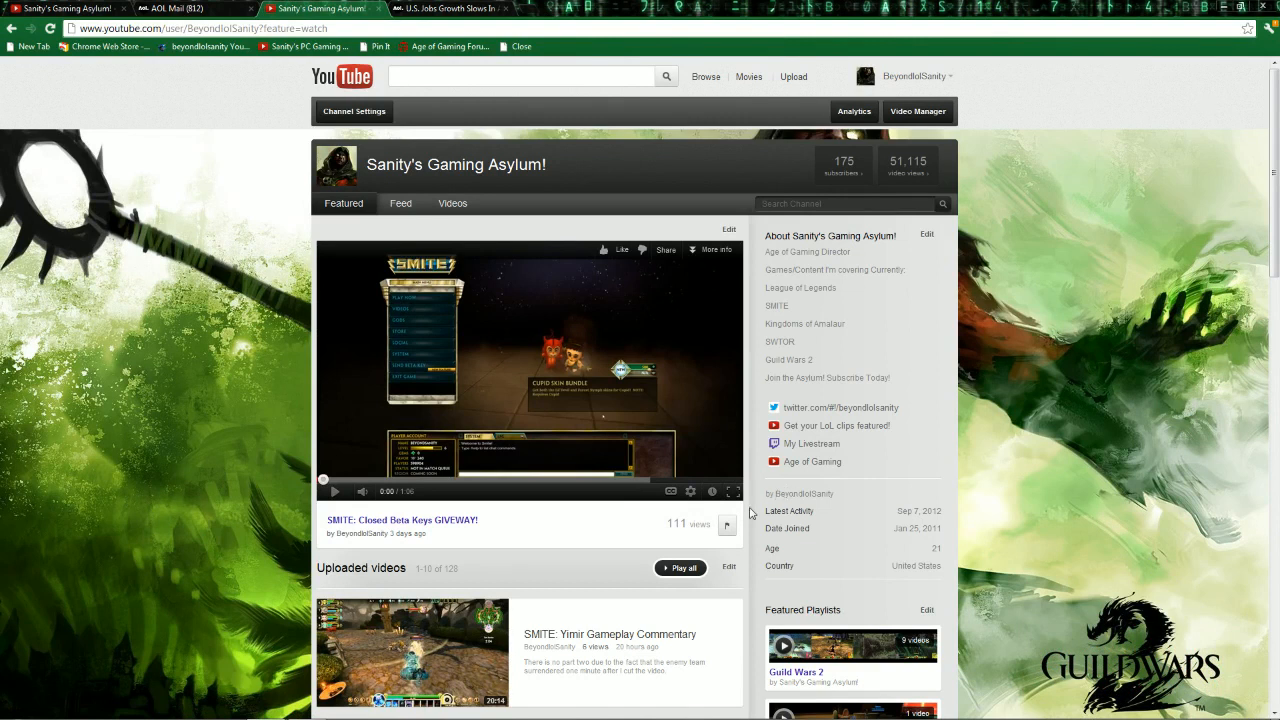
mouse_move(612, 572)
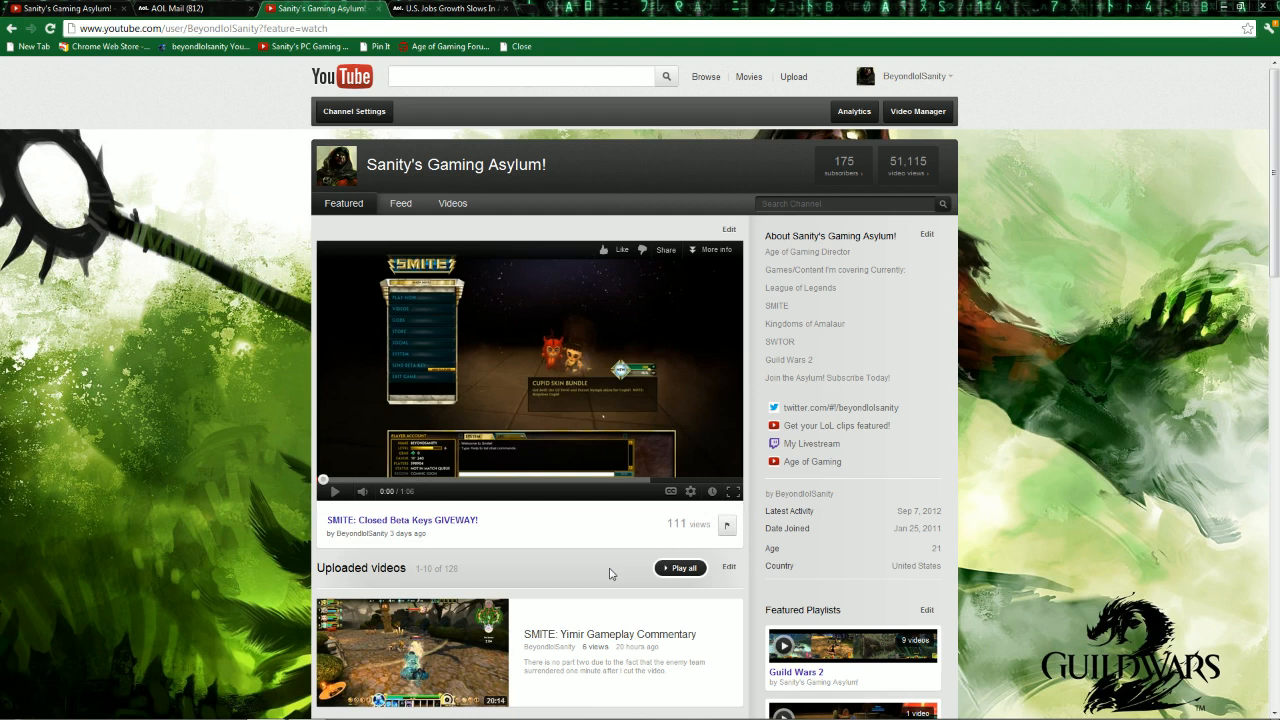
mouse_move(528, 576)
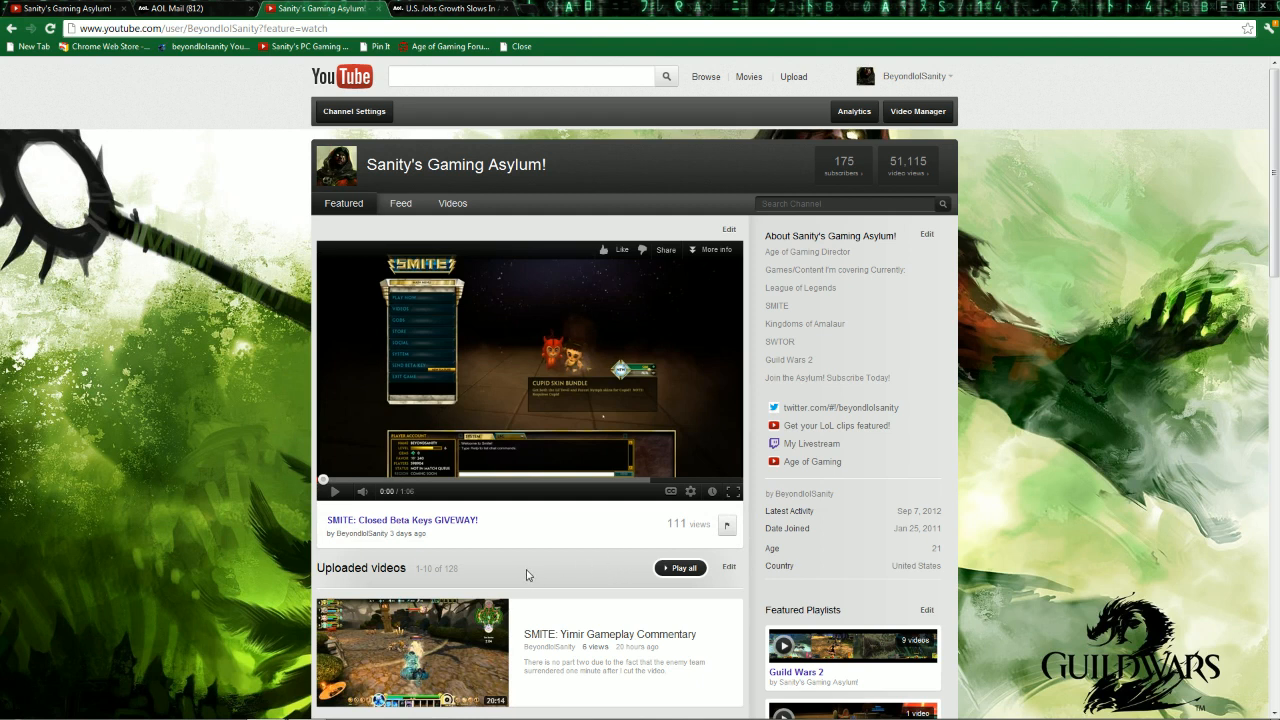
mouse_move(512, 568)
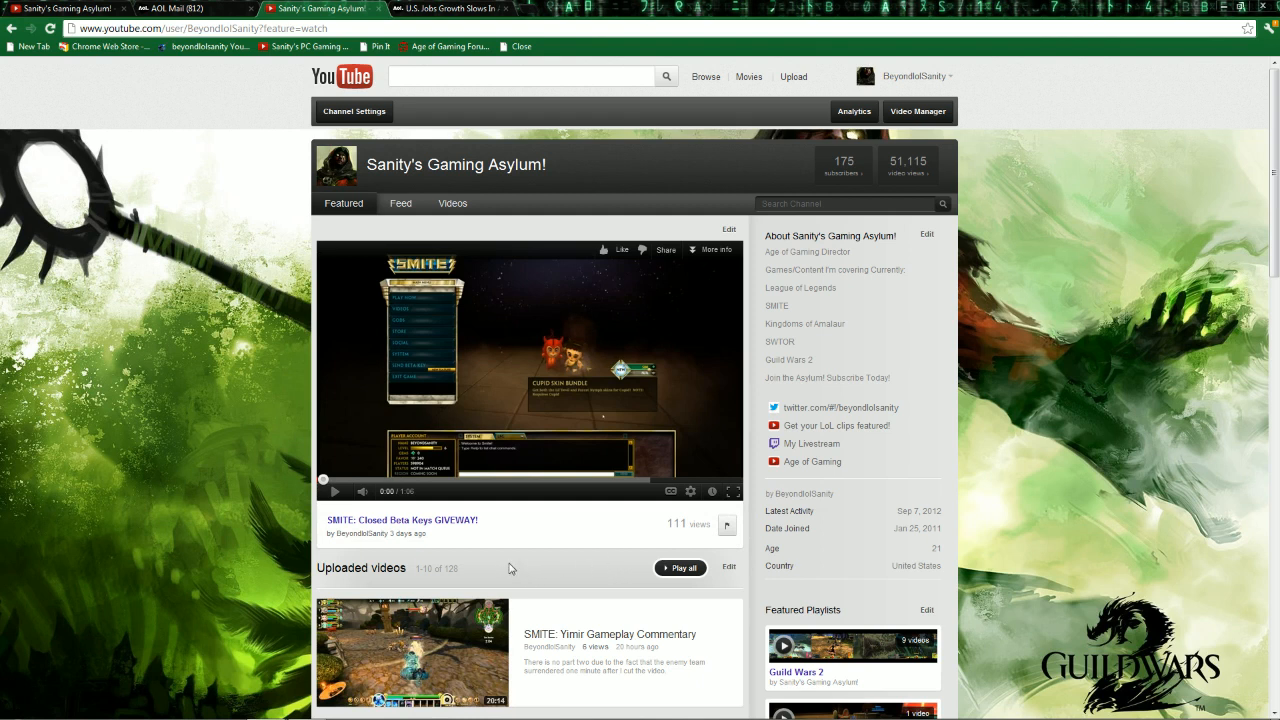
mouse_move(460, 524)
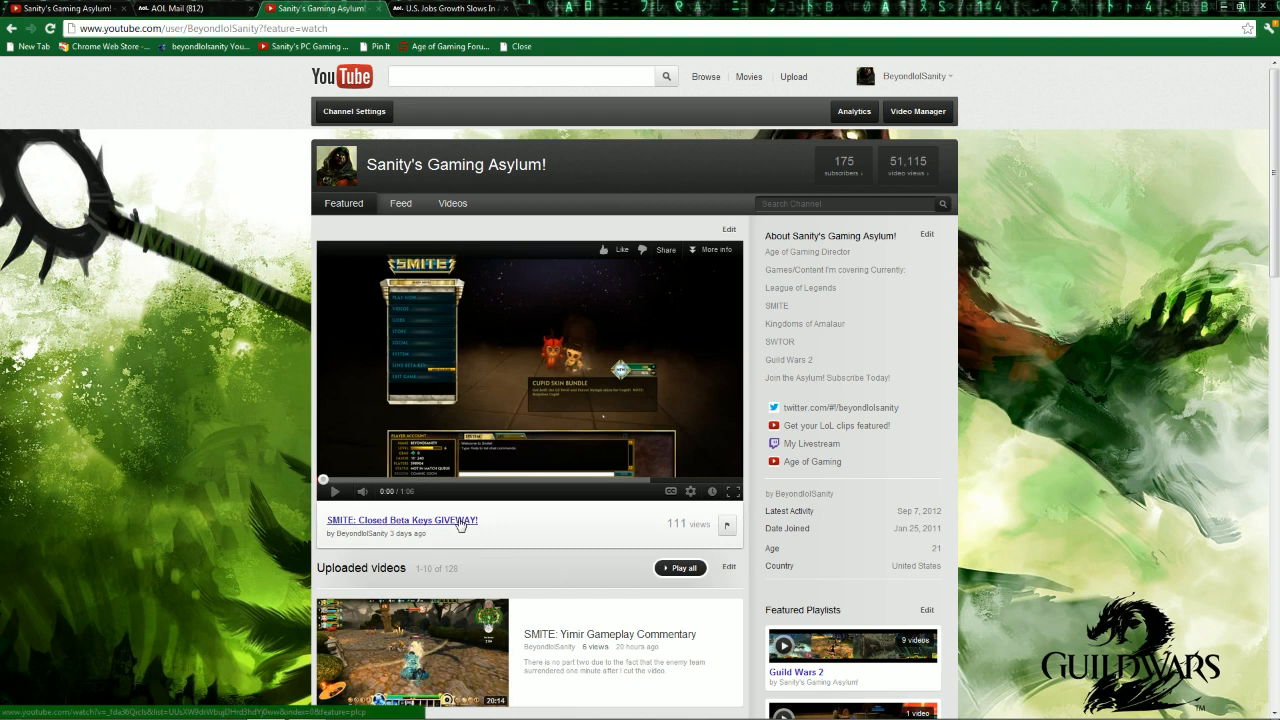
mouse_move(432, 540)
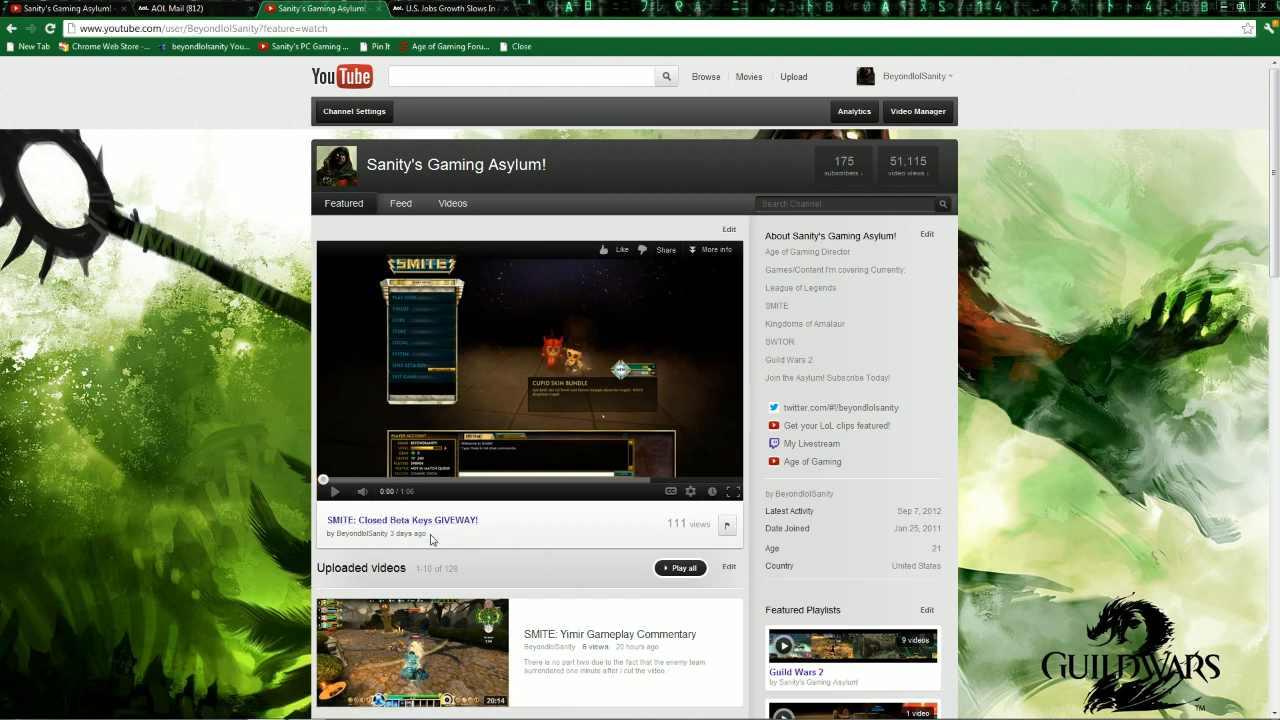
mouse_move(578, 528)
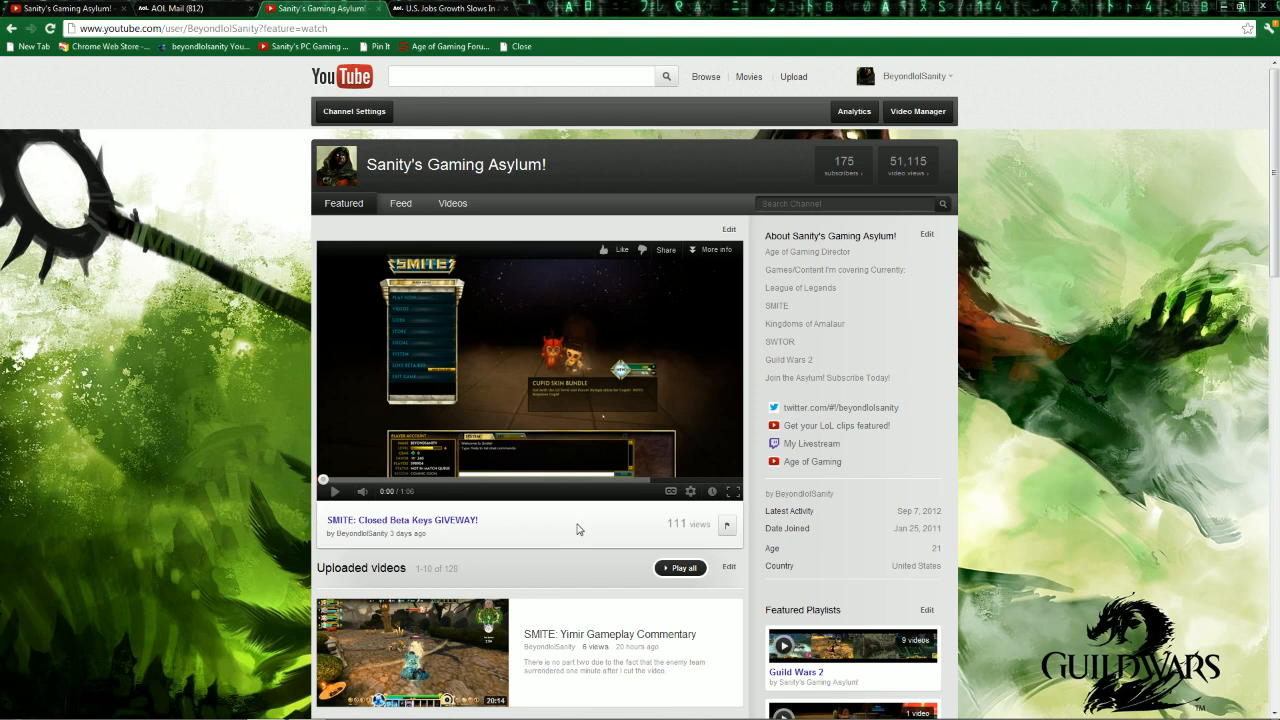
mouse_move(484, 532)
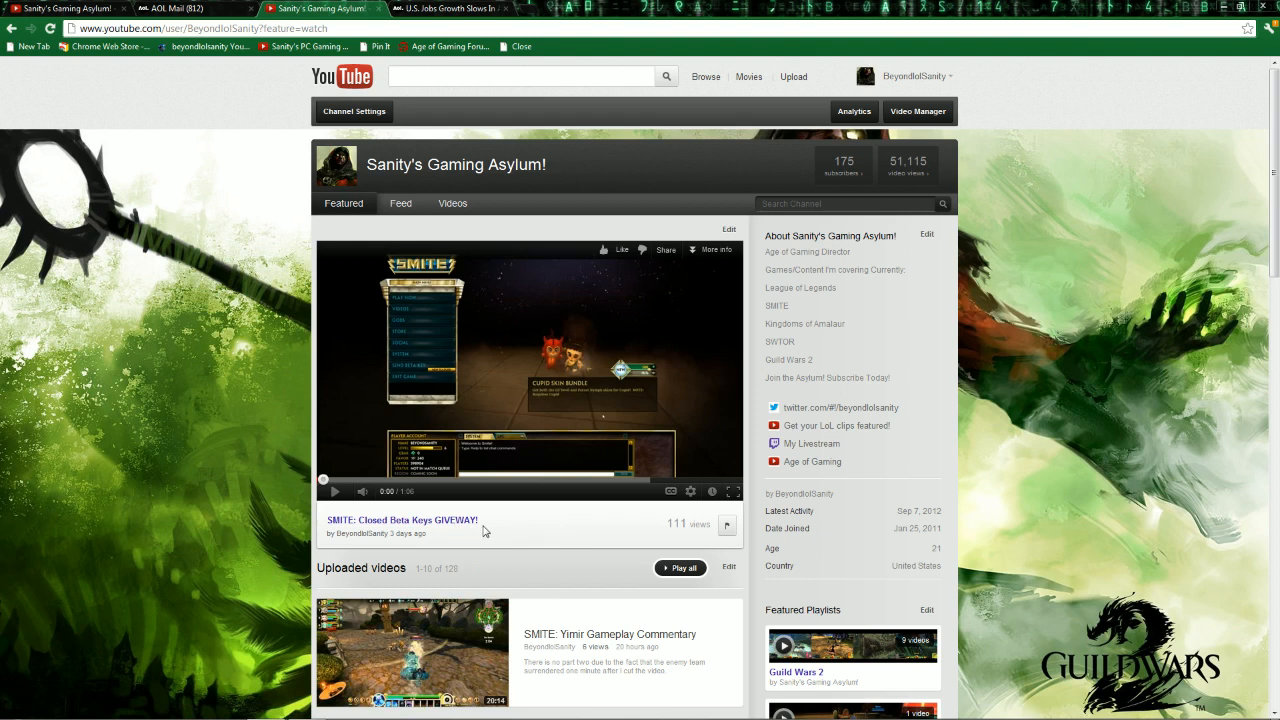
right_click(404, 520)
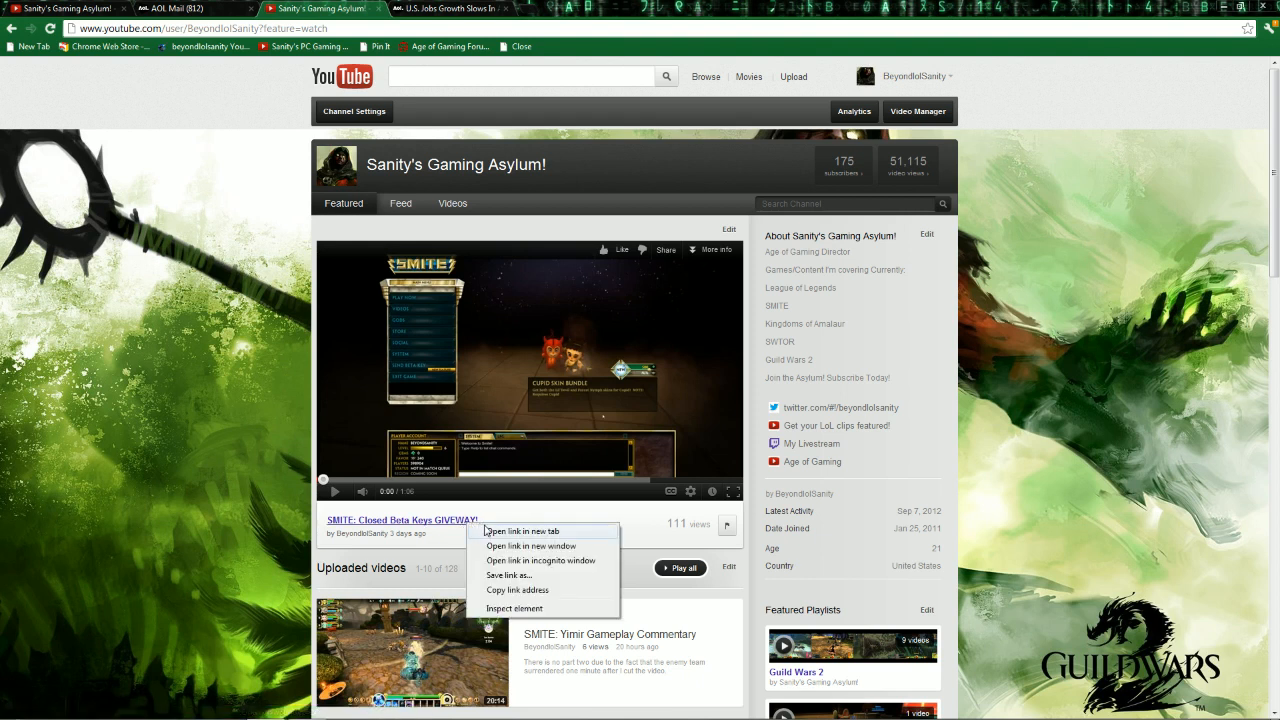
left_click(632, 522)
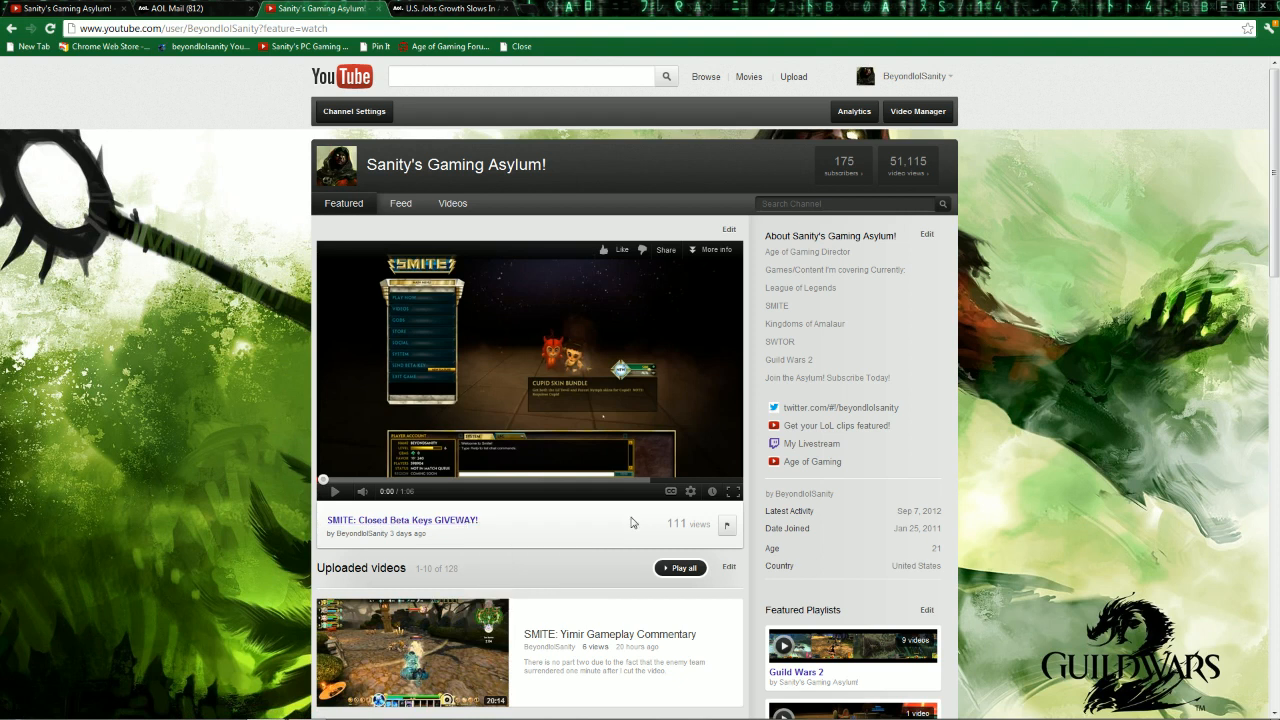
mouse_move(394, 520)
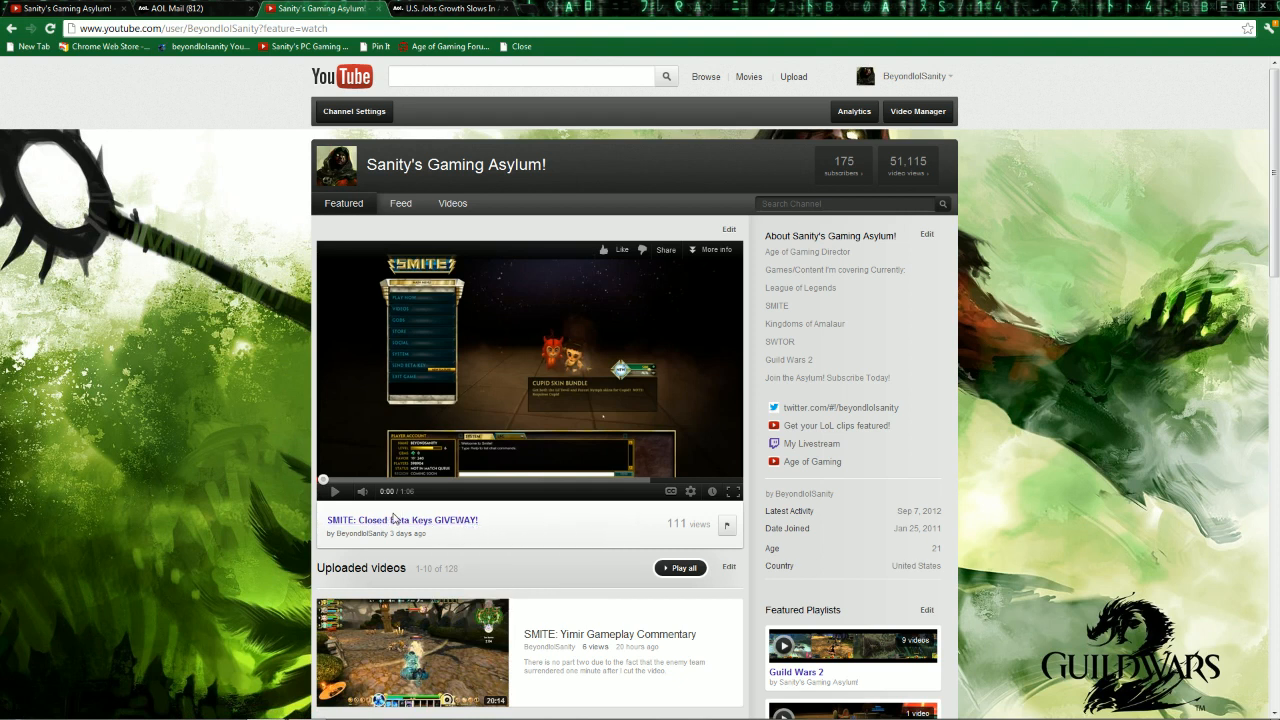